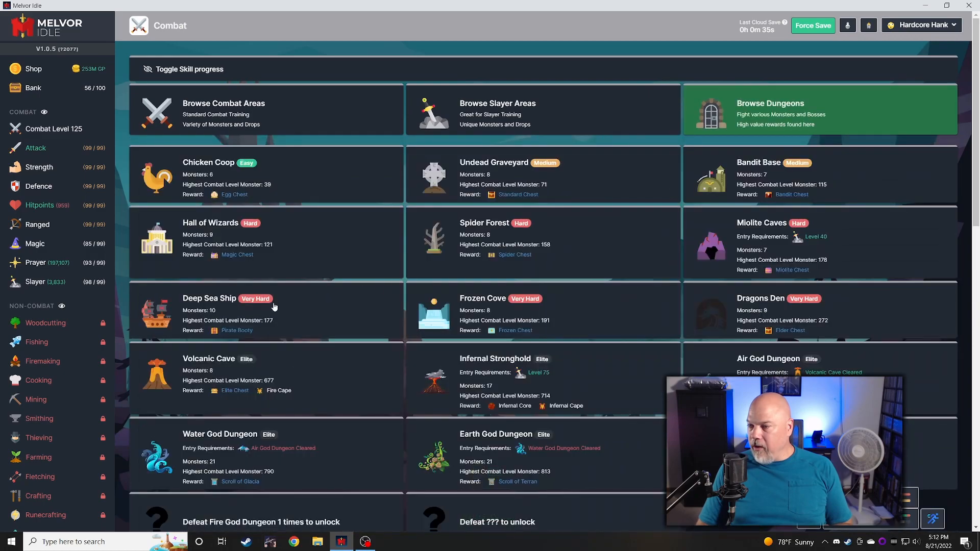
Hide the dungeon list and resume fighting the Green Dragon in Dragon Valley
click(770, 103)
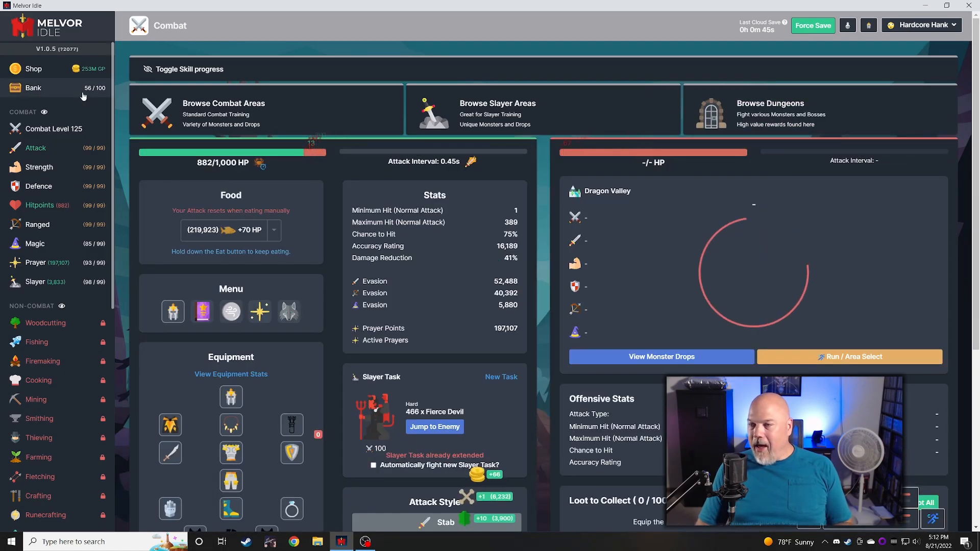
click(31, 88)
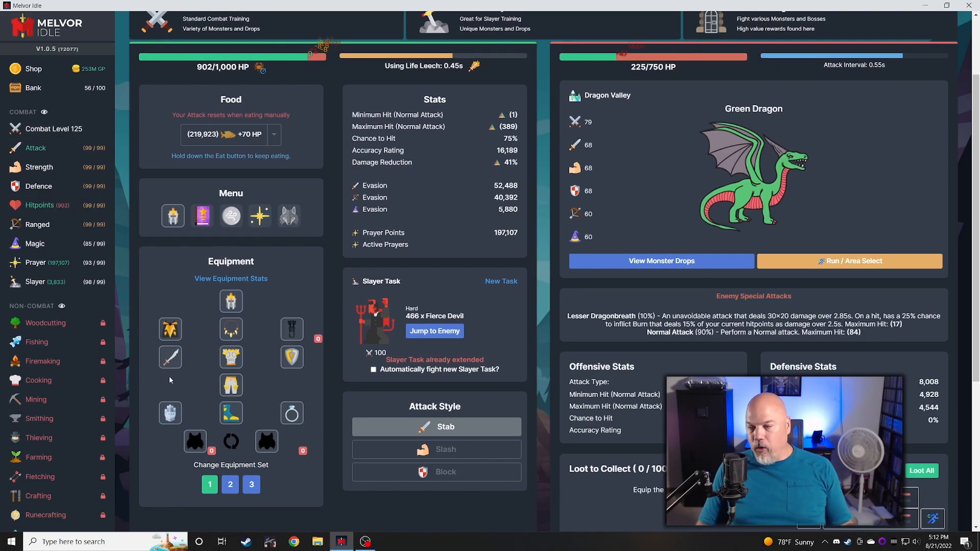
mouse_move(170, 357)
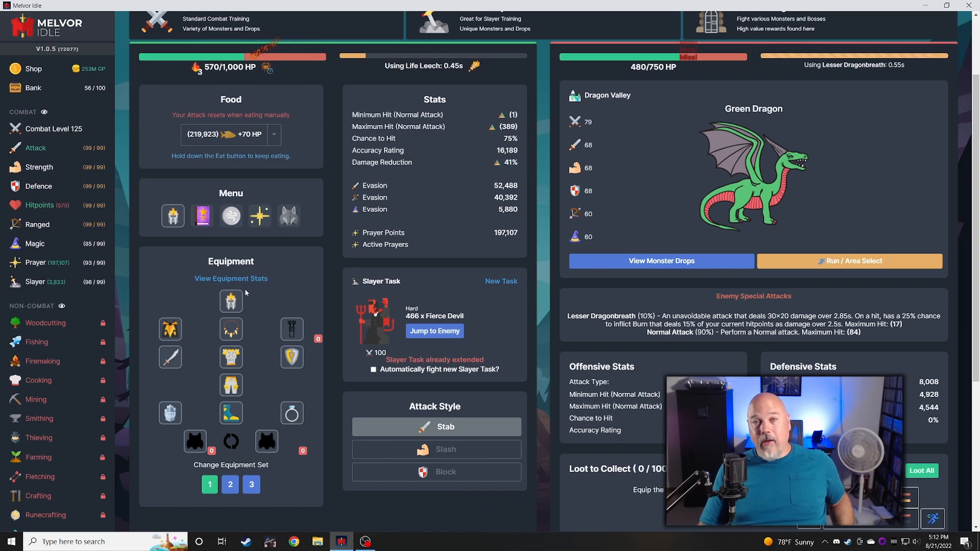
mouse_move(231, 301)
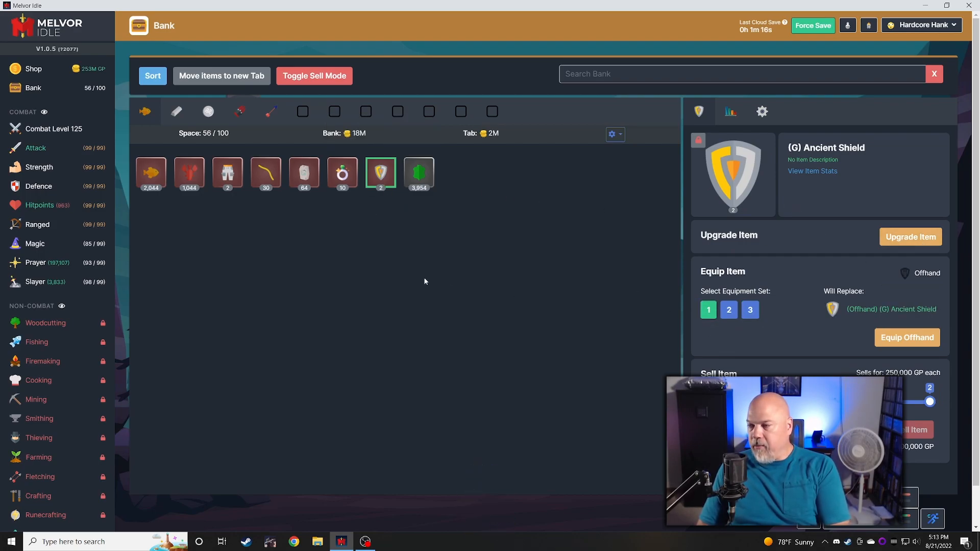
Check the Ancient Shield's combat stats and its Dragonfire Shield upgrade cost
click(812, 170)
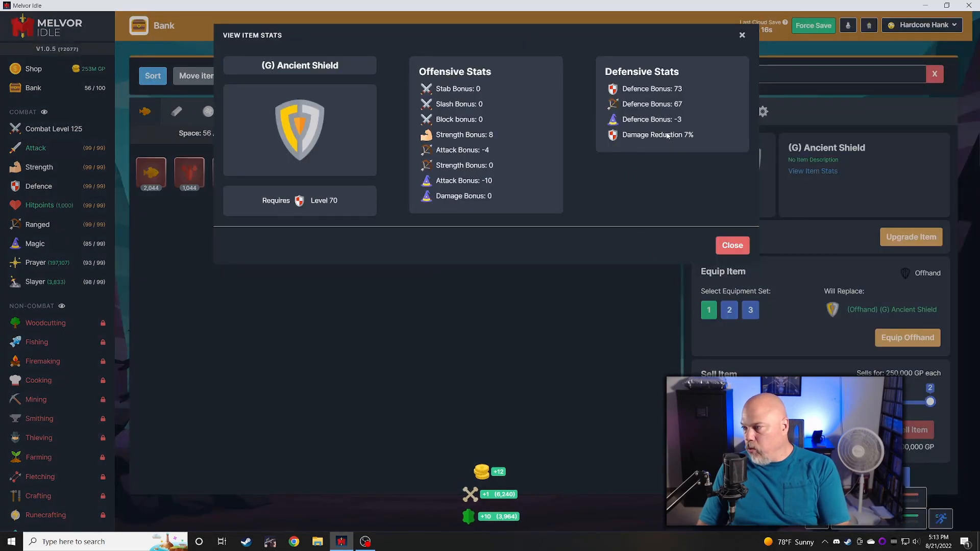
click(732, 245)
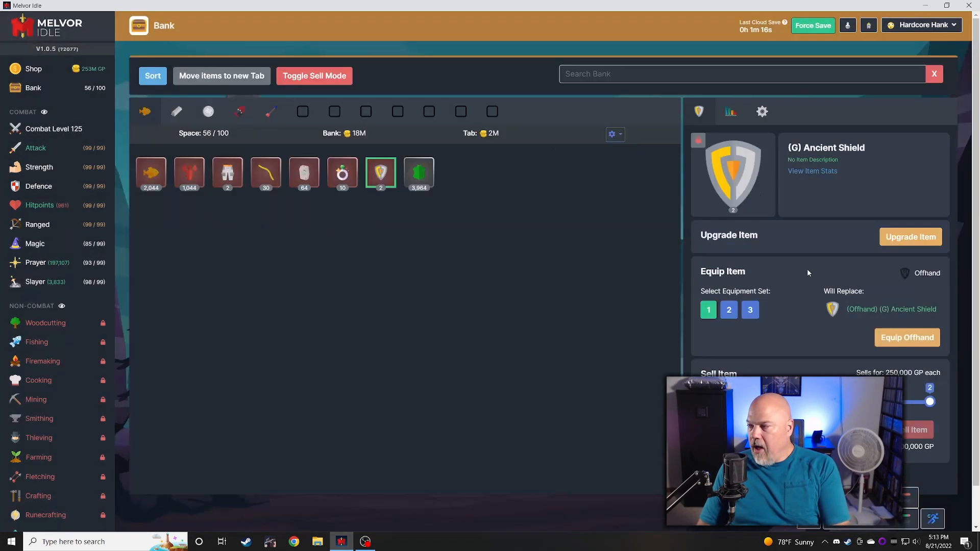
click(909, 236)
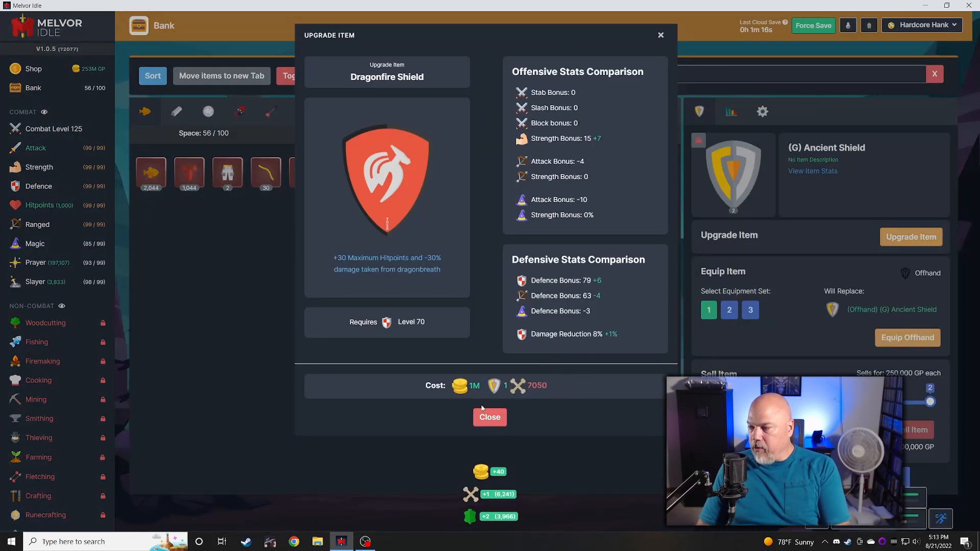
click(490, 417)
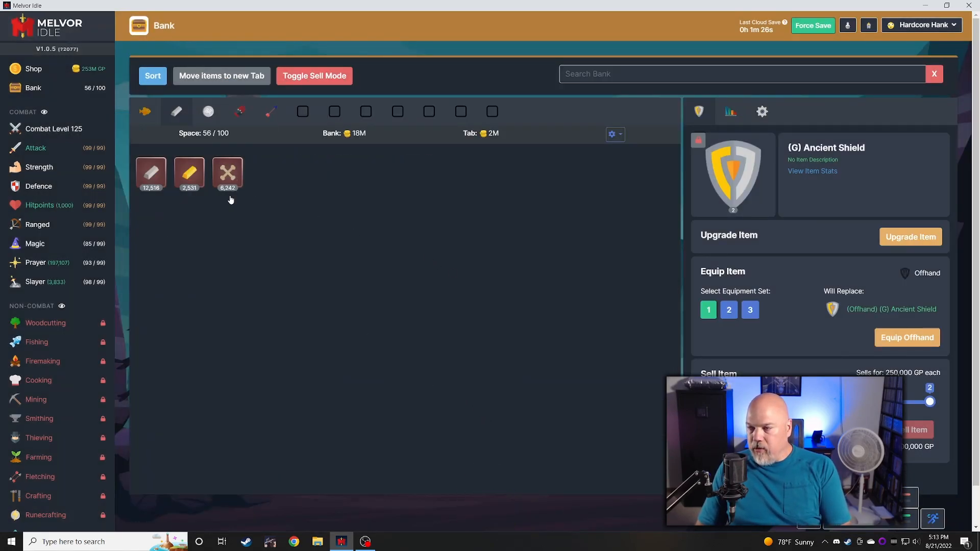
Inspect the Dragon Bones and Gold Bar, then return to combat
click(226, 173)
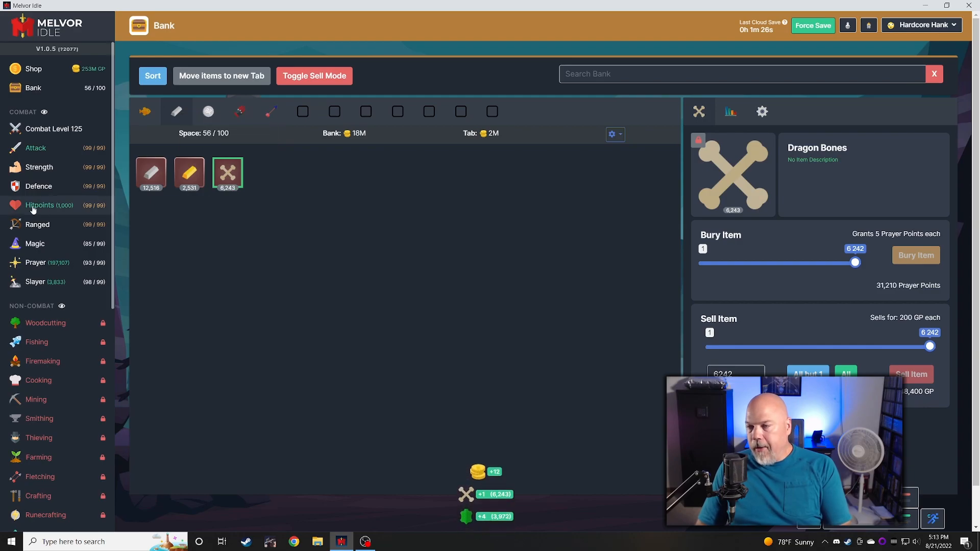
click(189, 173)
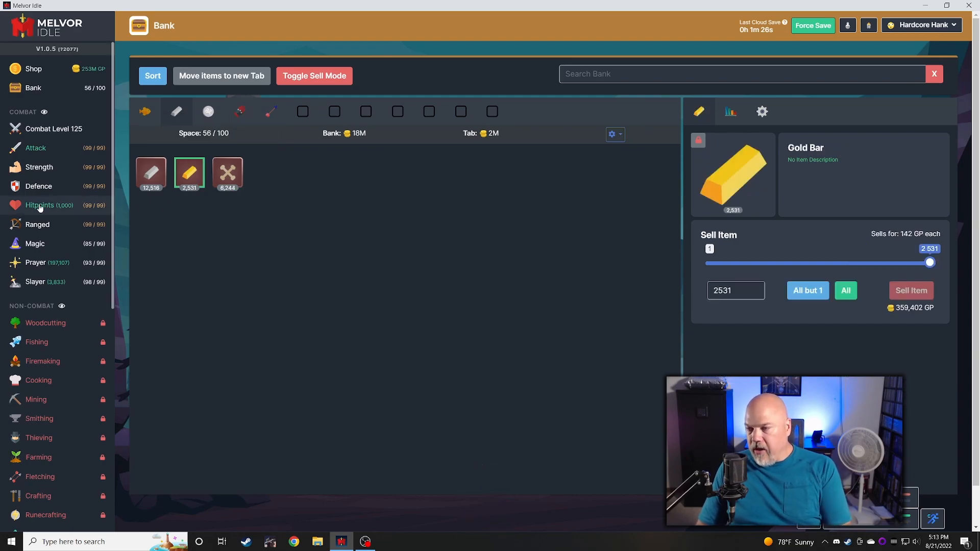
click(27, 112)
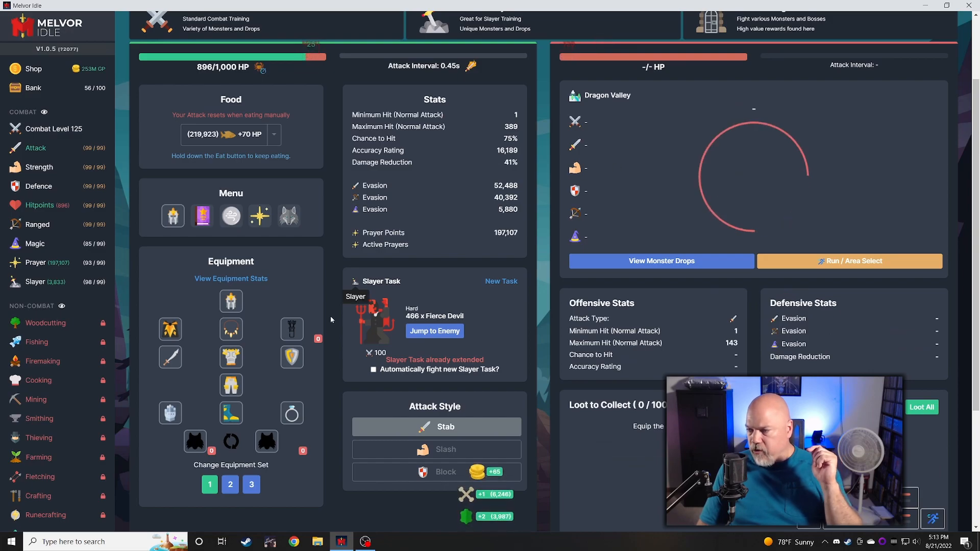
mouse_move(291, 356)
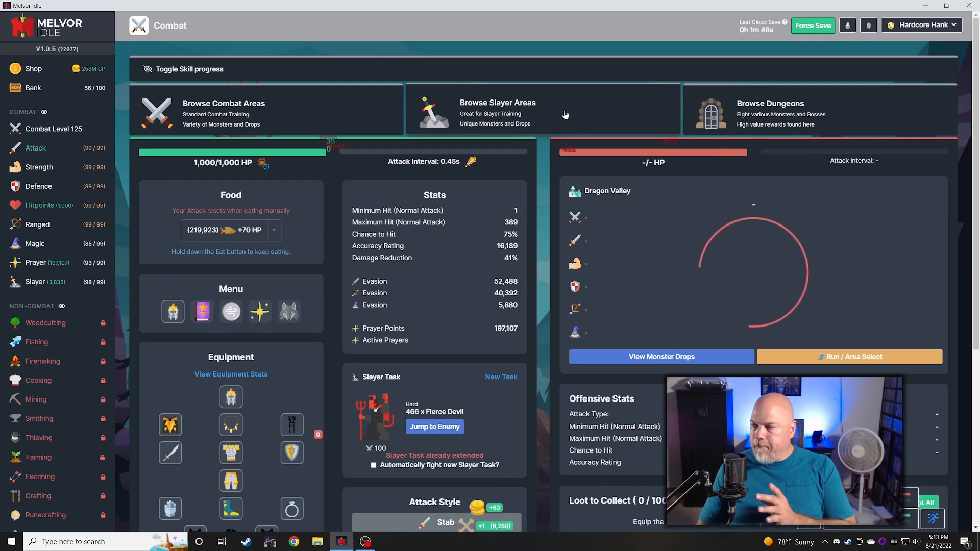
Glance at the dungeon list, then open the bank's stored items, including Air Shards
click(770, 114)
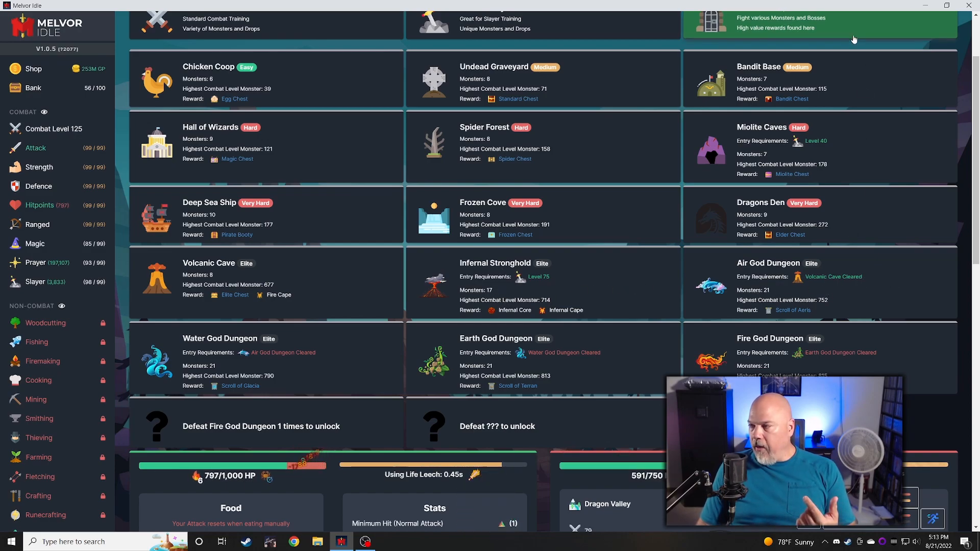
click(32, 87)
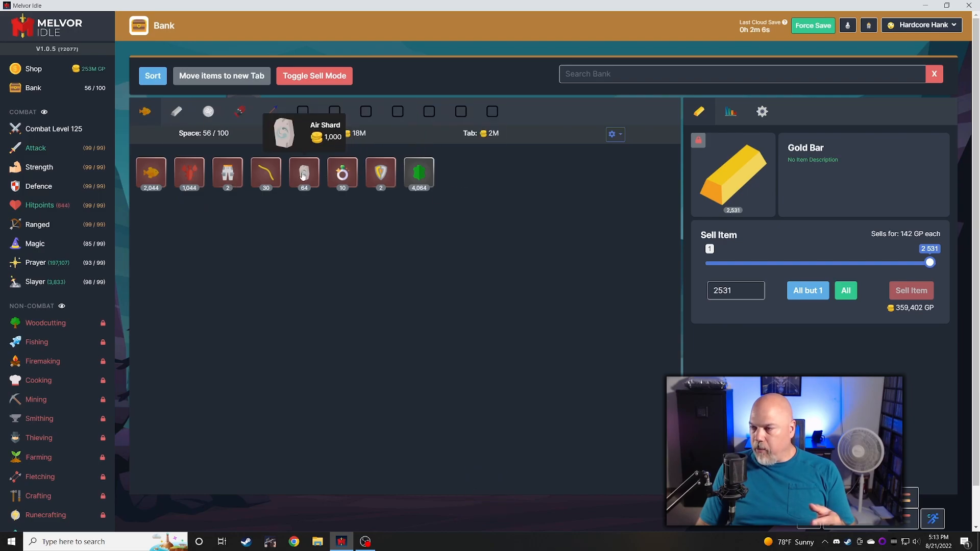
Return to the Dragon Valley Green Dragon fight, now at 570/750 HP
click(304, 173)
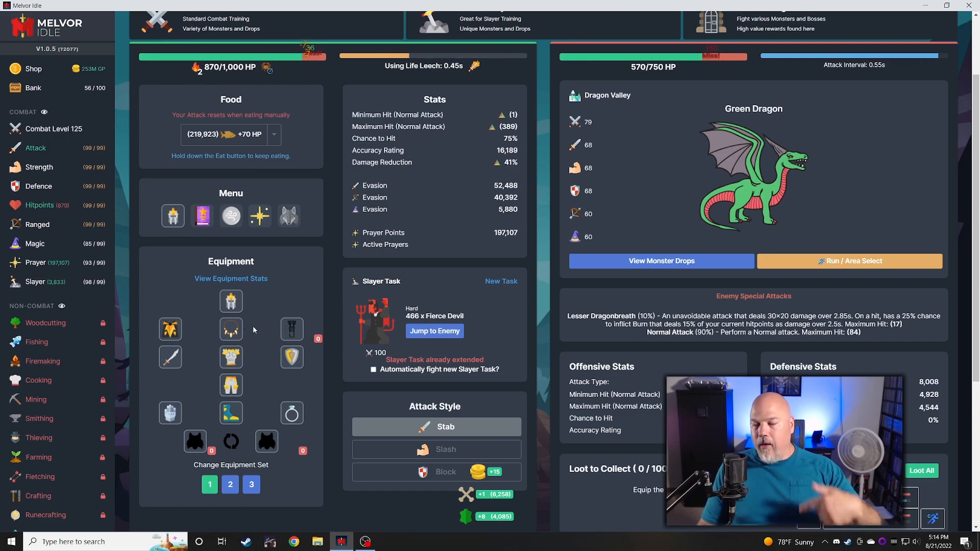
mouse_move(170, 329)
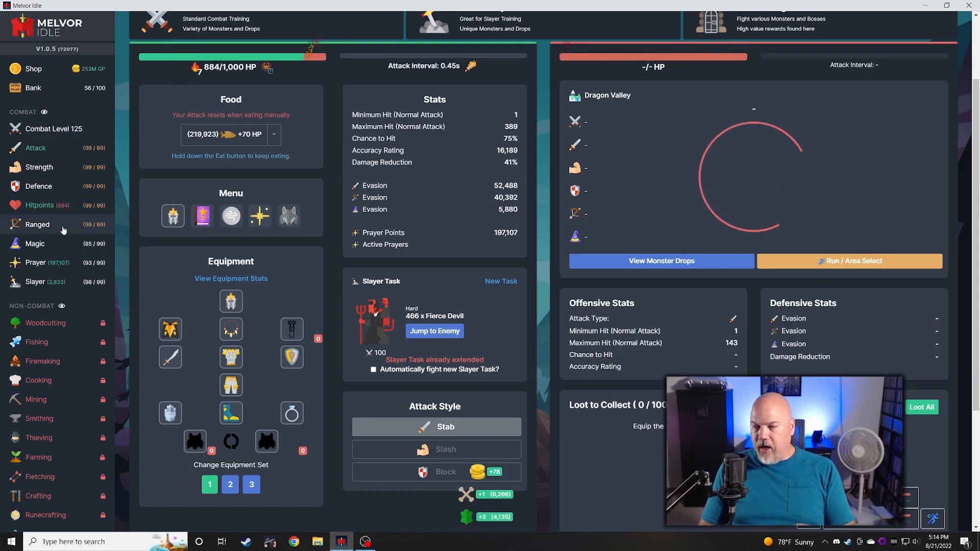
click(274, 134)
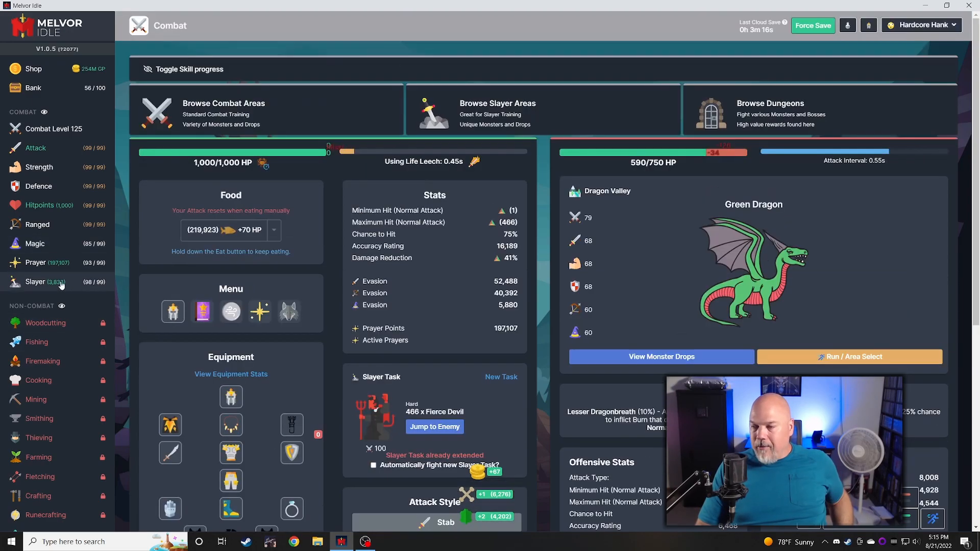
click(189, 69)
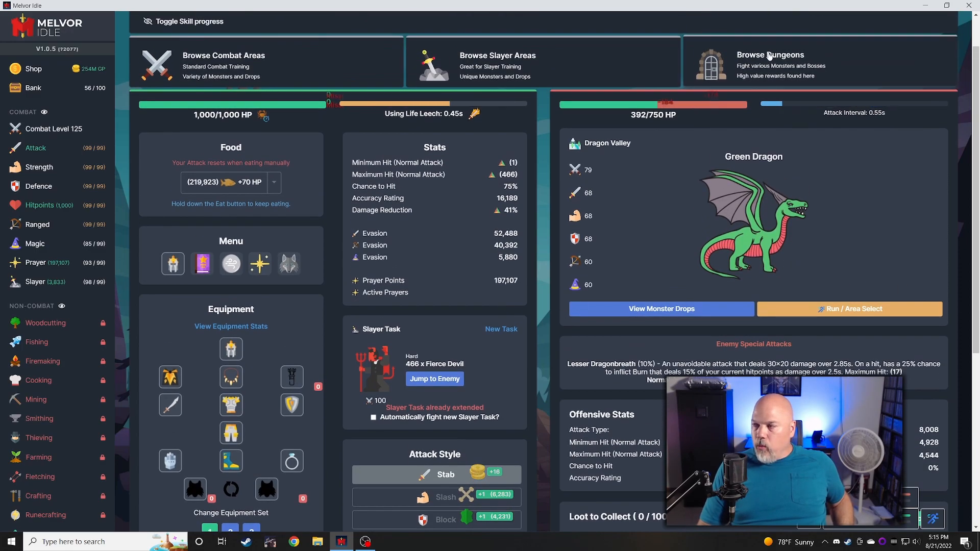
click(771, 55)
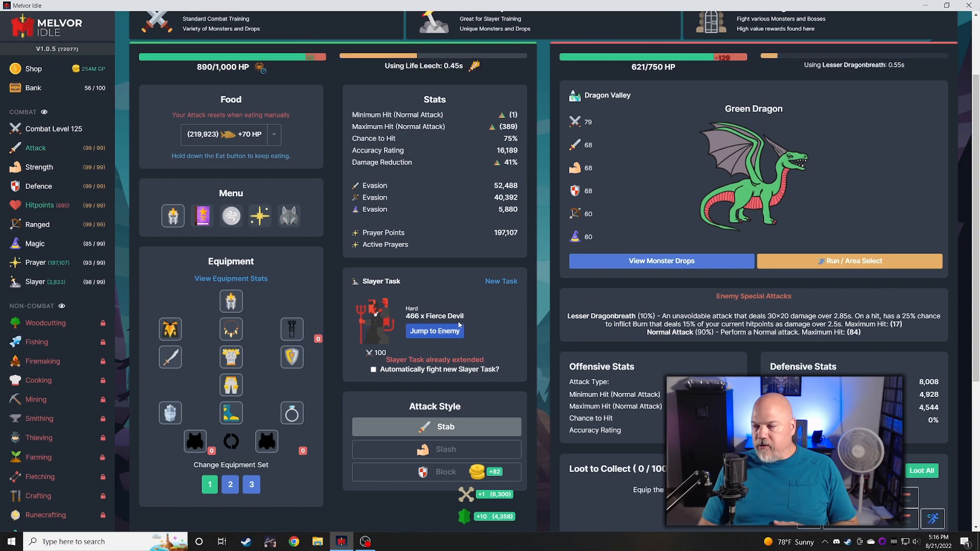
View the Amulet of Torture's stat gains and gem costs on the bank's jewelry tab
click(33, 87)
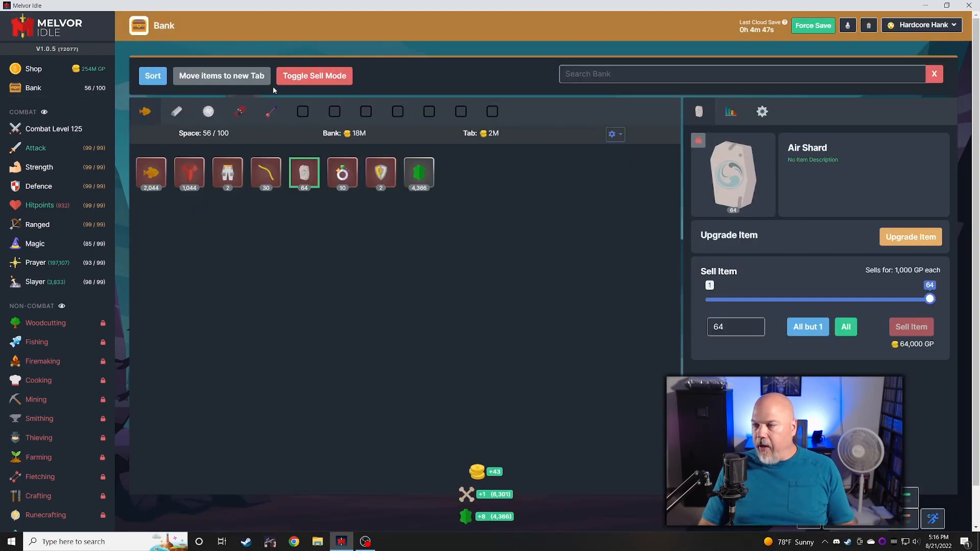
click(240, 112)
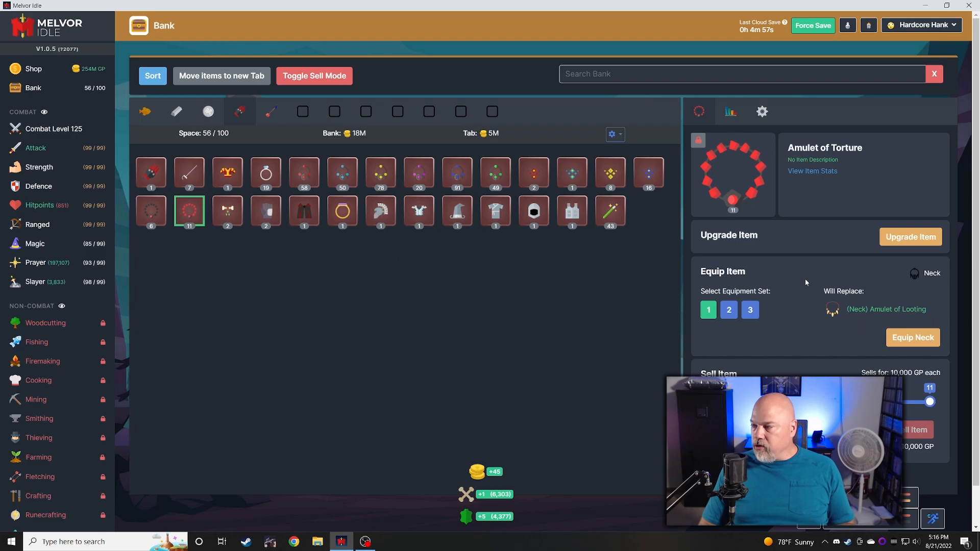
click(910, 237)
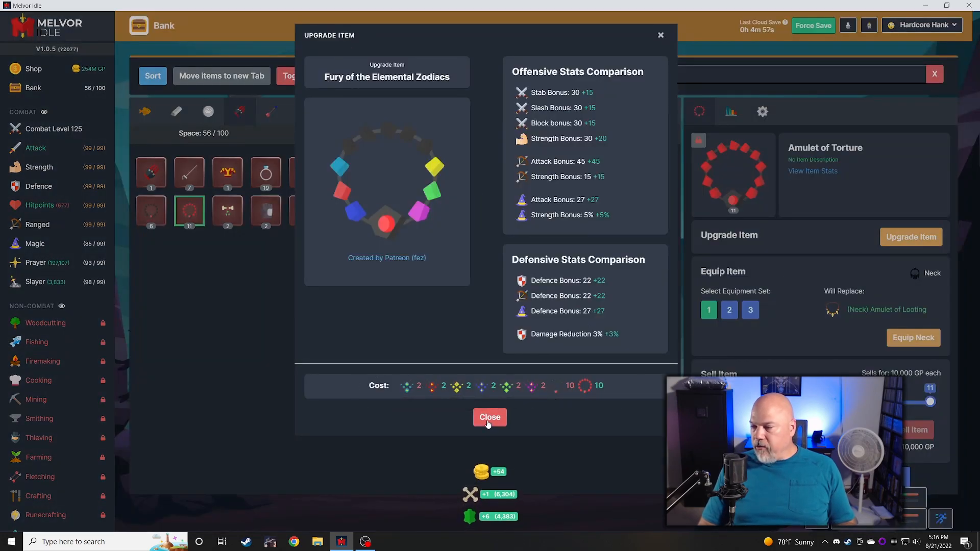
click(489, 417)
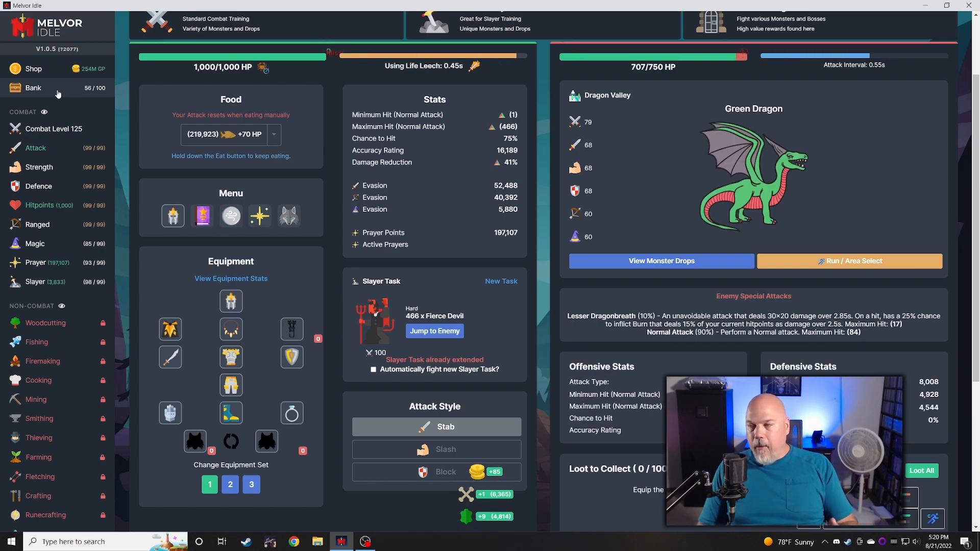
click(33, 87)
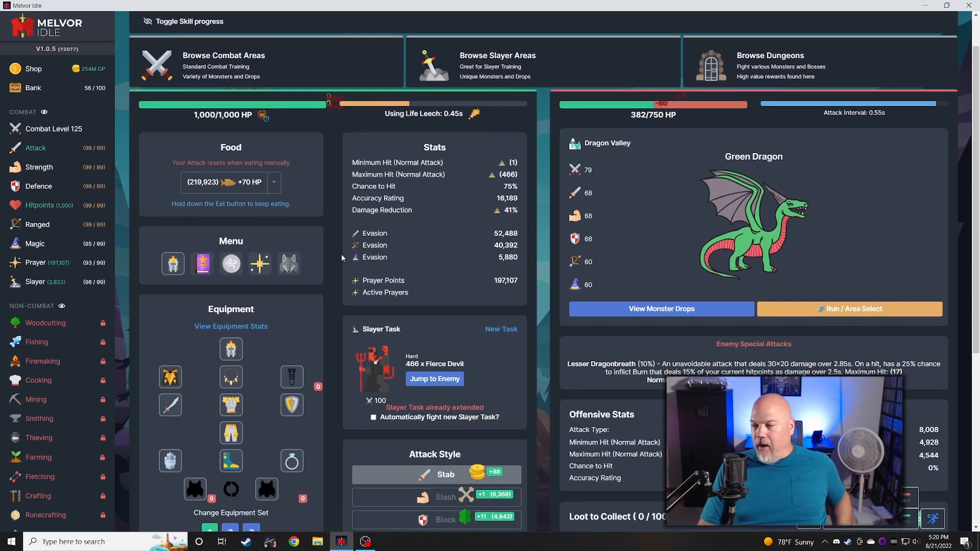
scroll(down, 3)
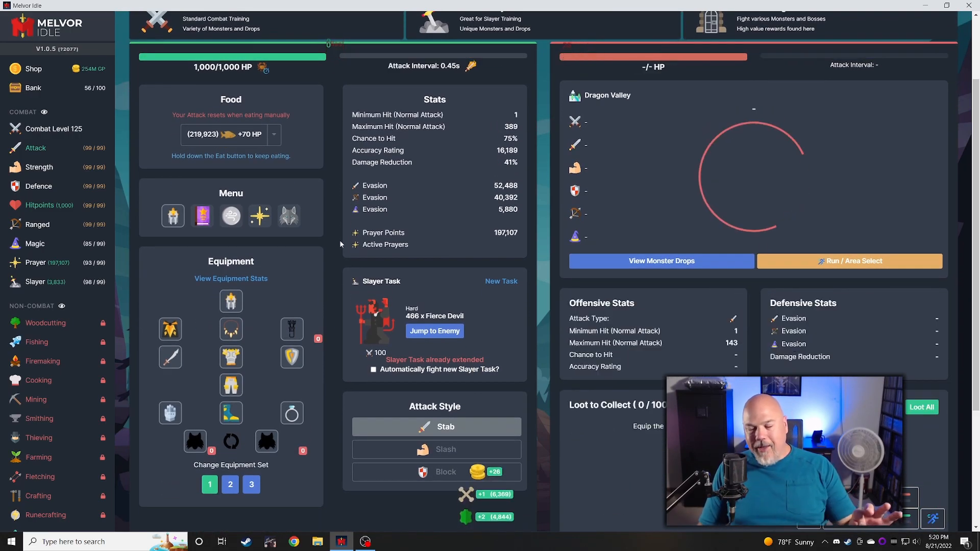